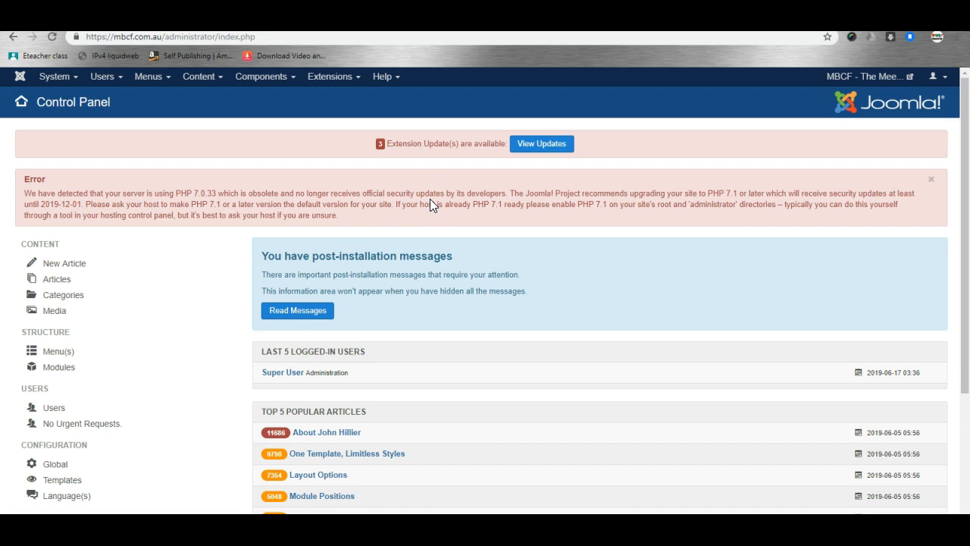
mouse_move(432, 206)
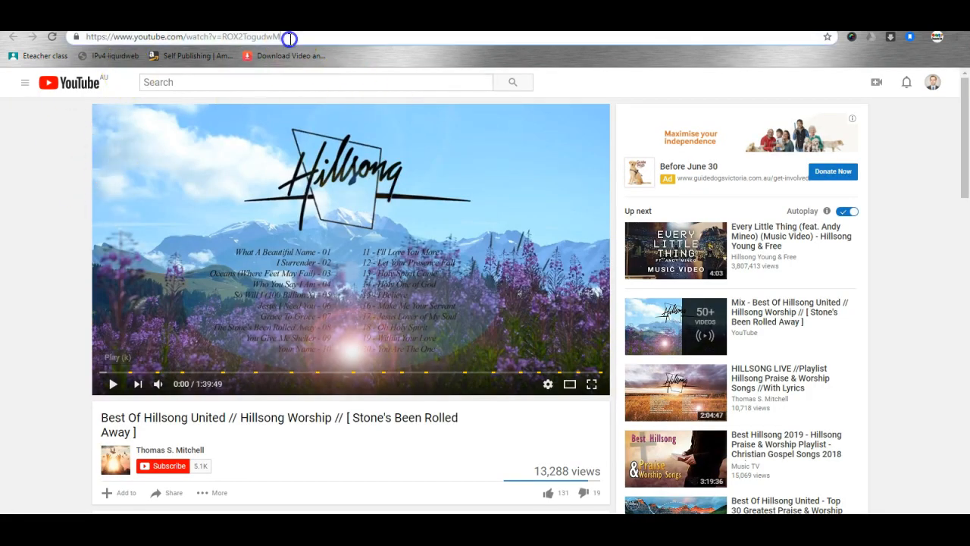
Step: Copy the YouTube video's web address from the browser address bar
click(182, 36)
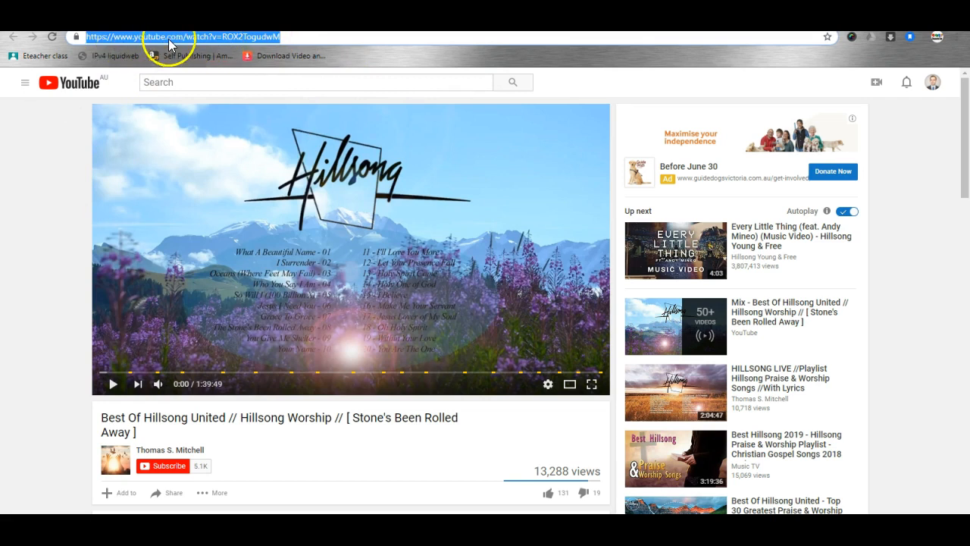
right_click(174, 36)
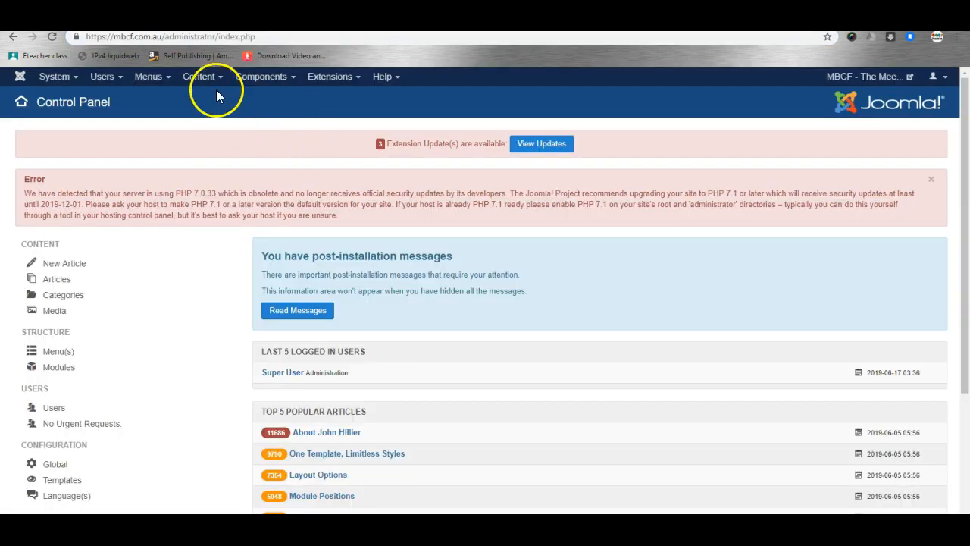
Step: Open the Weekly Video article for editing from Content > Articles
click(200, 75)
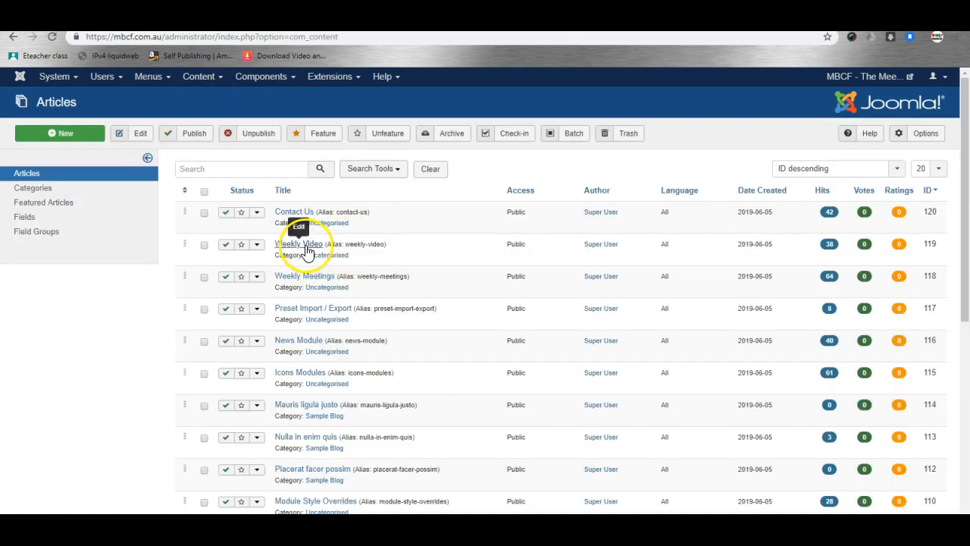
click(302, 242)
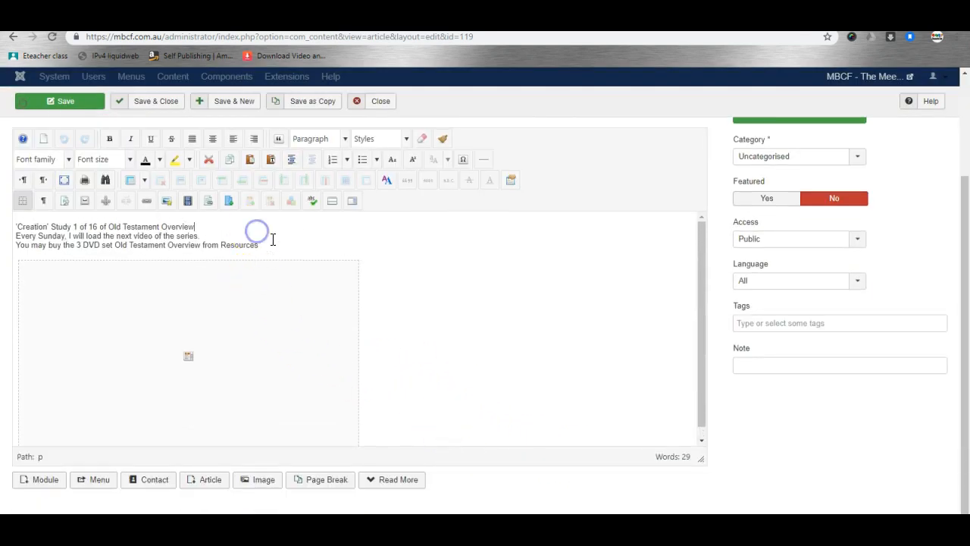
mouse_move(281, 242)
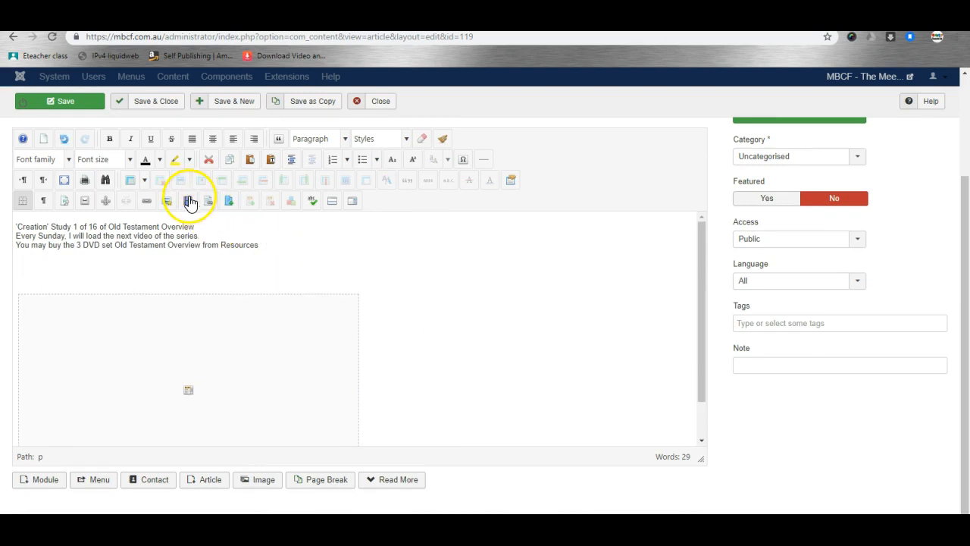
mouse_move(188, 200)
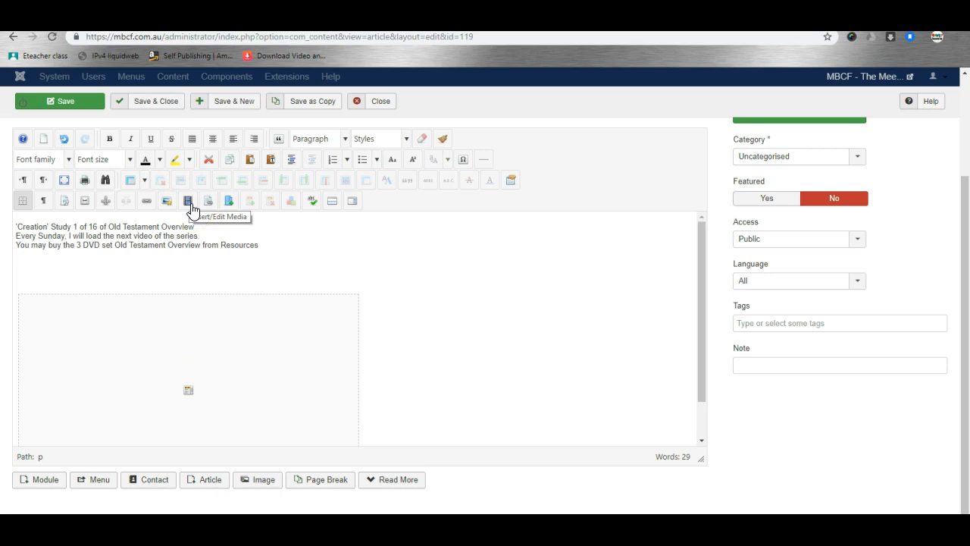
Step: Open the JCE Media Manager over the Weekly Video article editor
click(188, 200)
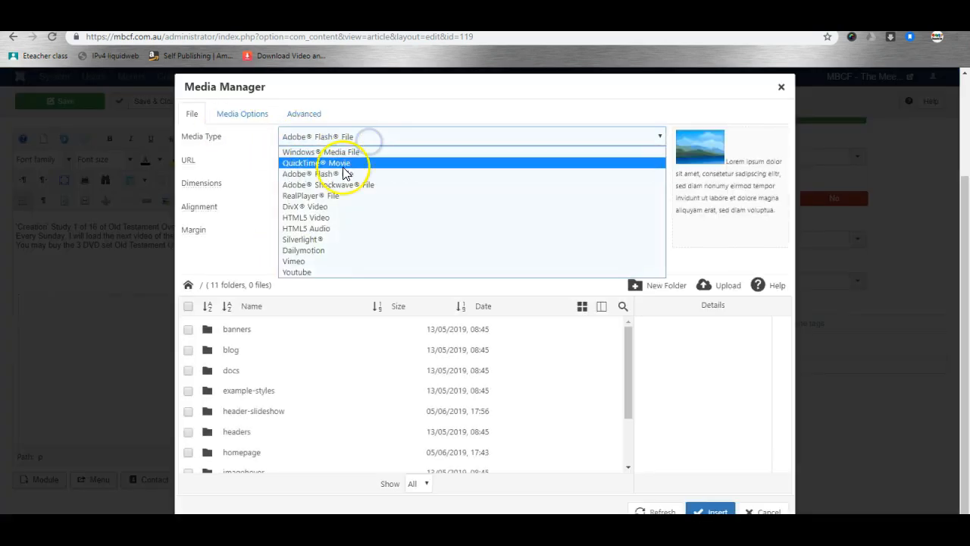
click(297, 271)
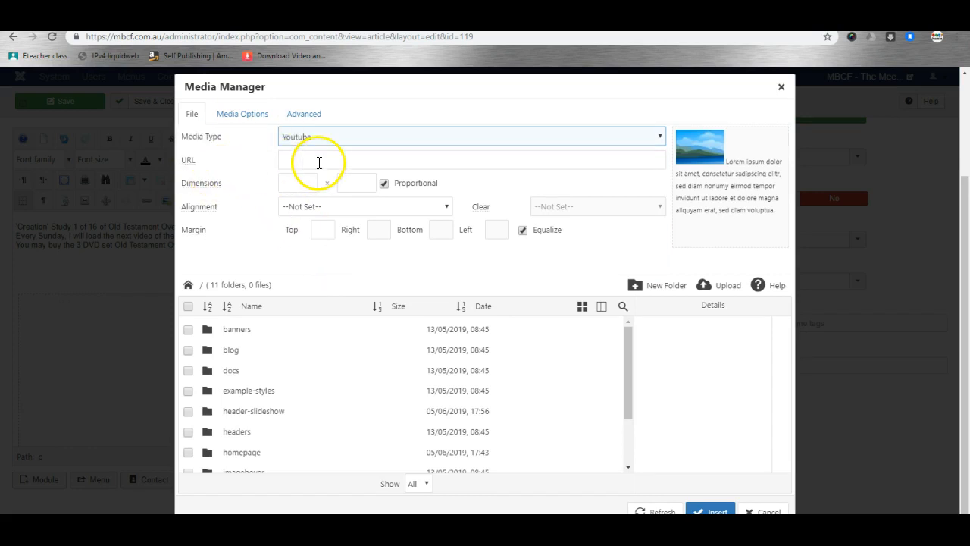
text(https://www.youtube.com/watch?v=ROX2TogudwM)
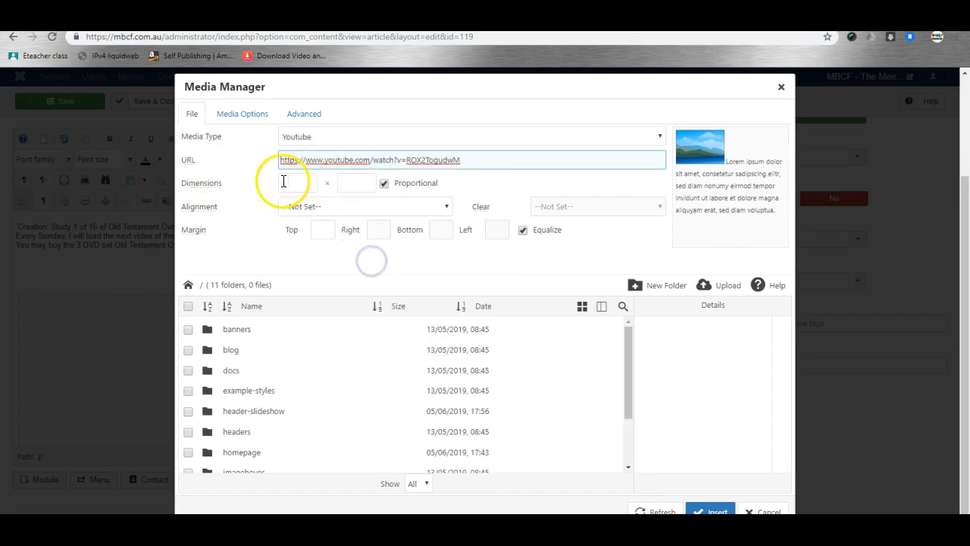
mouse_move(544, 185)
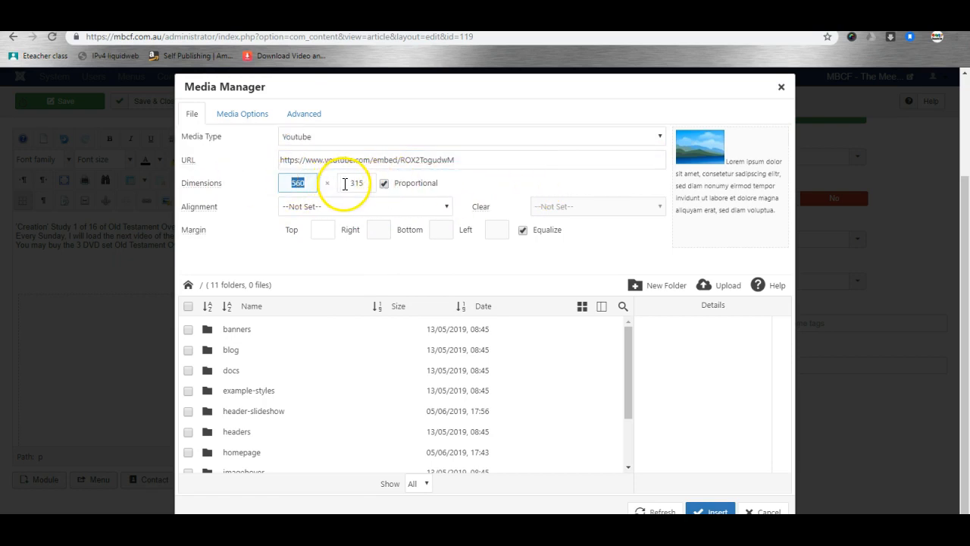
Step: Reduce the video width from 560 to 360, letting Proportional update the height
click(297, 182)
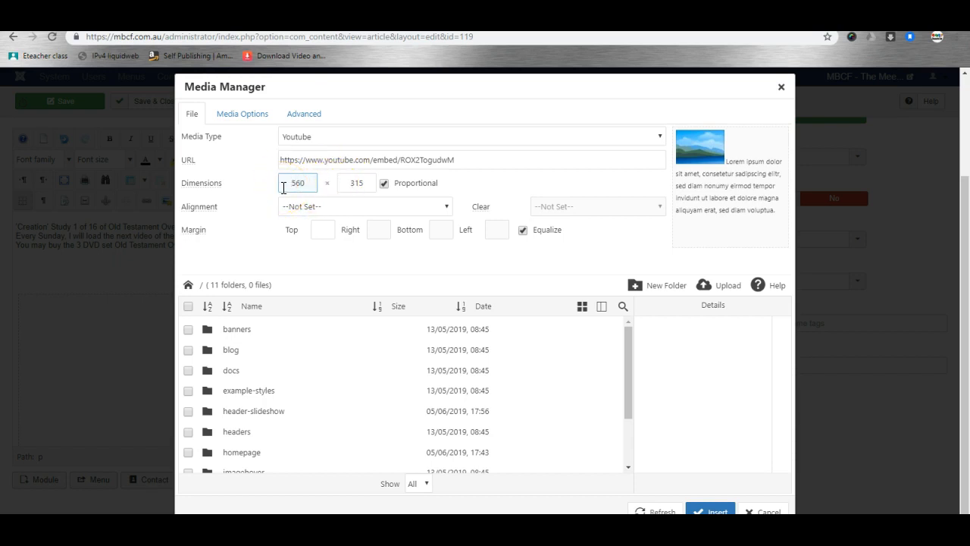
triple_click(297, 182)
text(260)
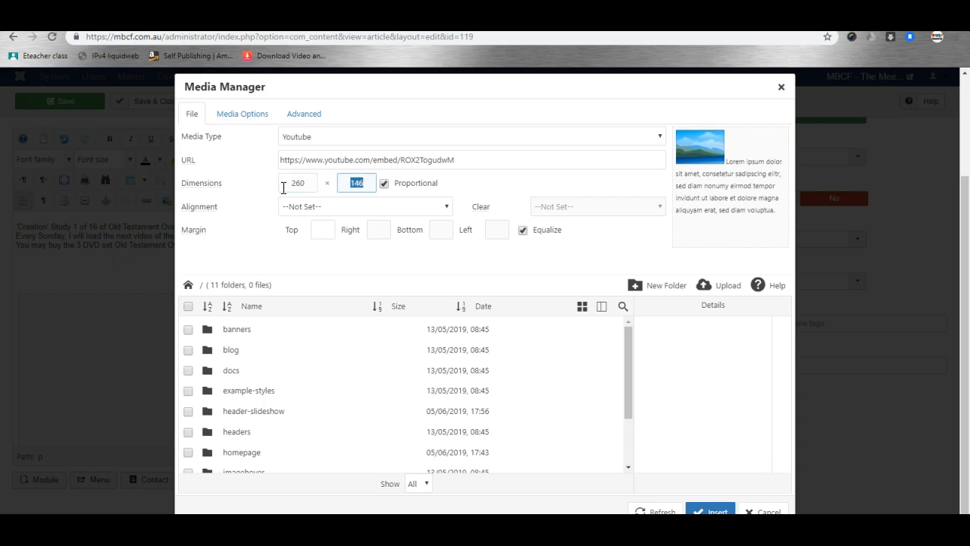
click(296, 182)
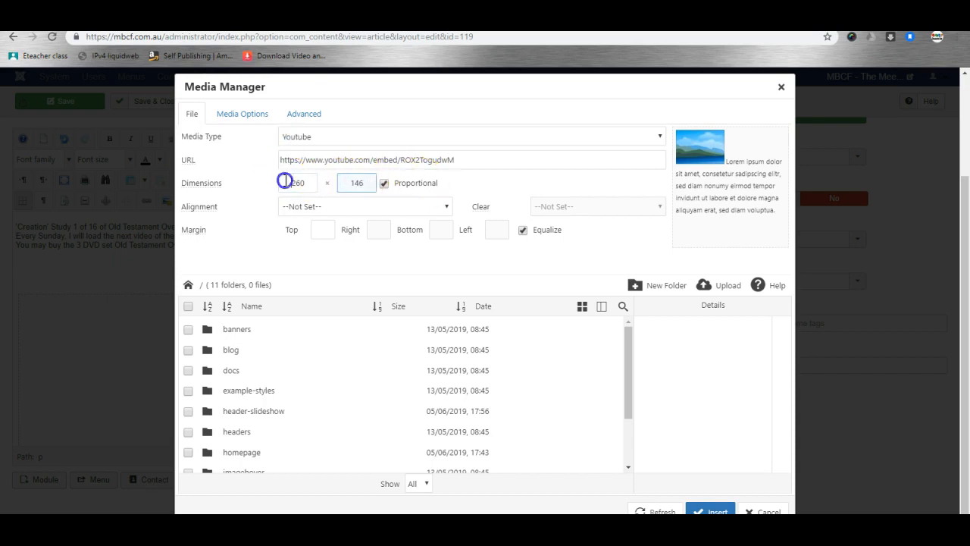
click(296, 182)
text(560)
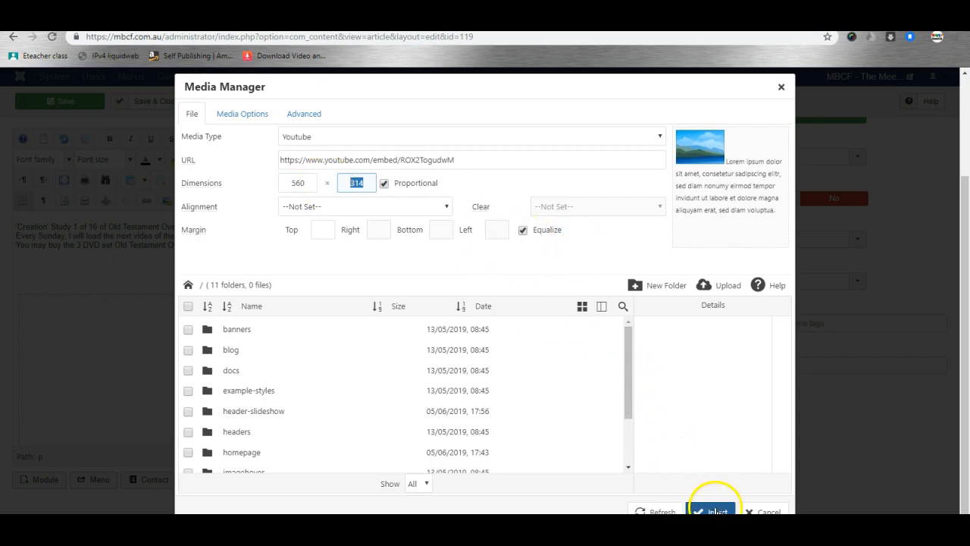
click(712, 511)
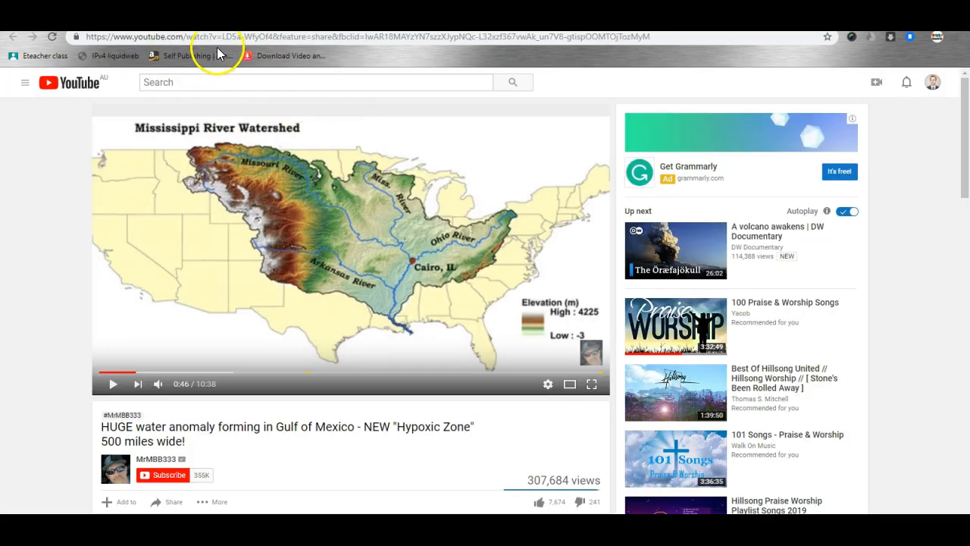
mouse_move(376, 39)
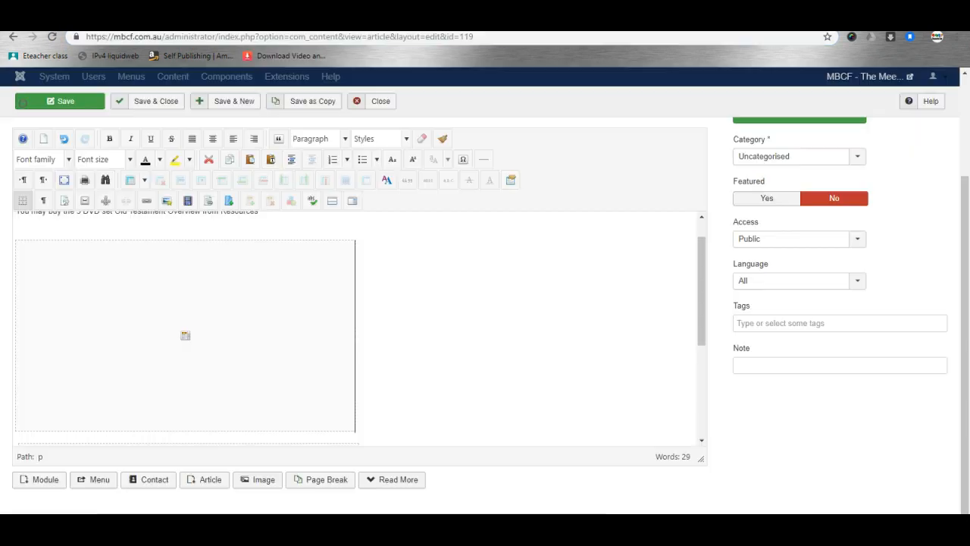
mouse_move(295, 295)
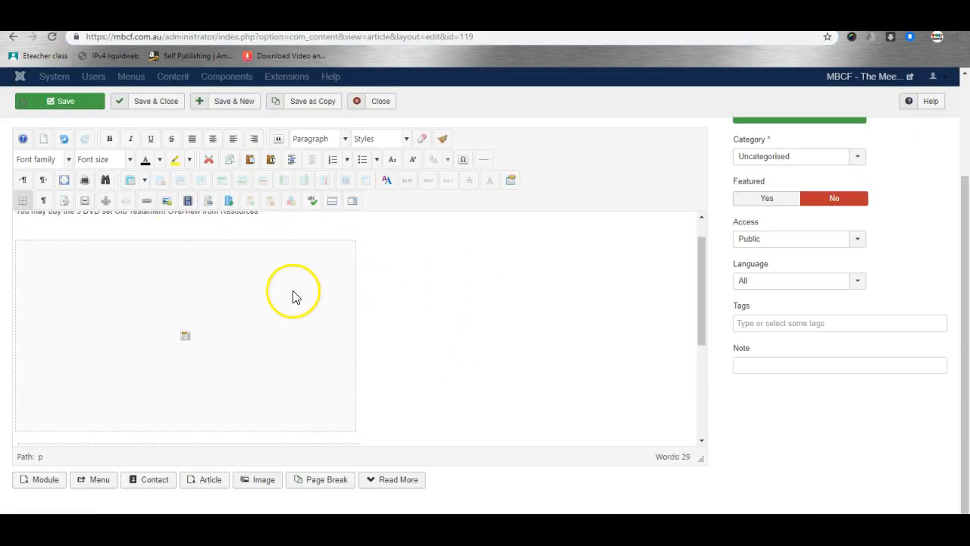
mouse_move(297, 284)
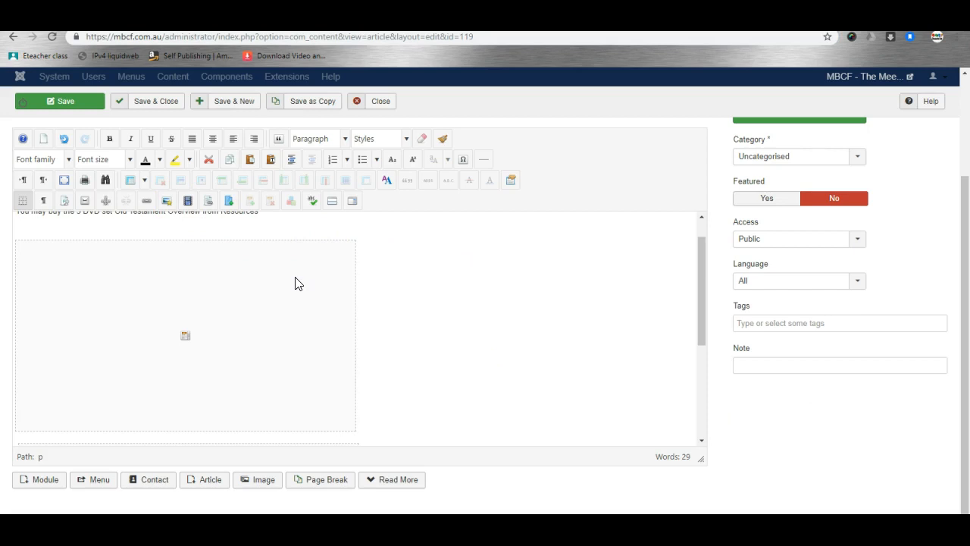
mouse_move(497, 288)
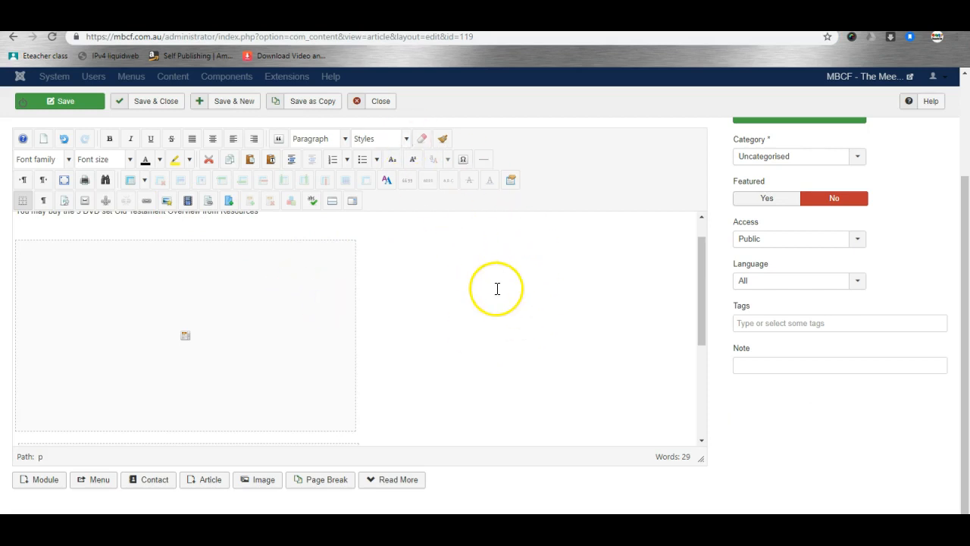
mouse_move(497, 288)
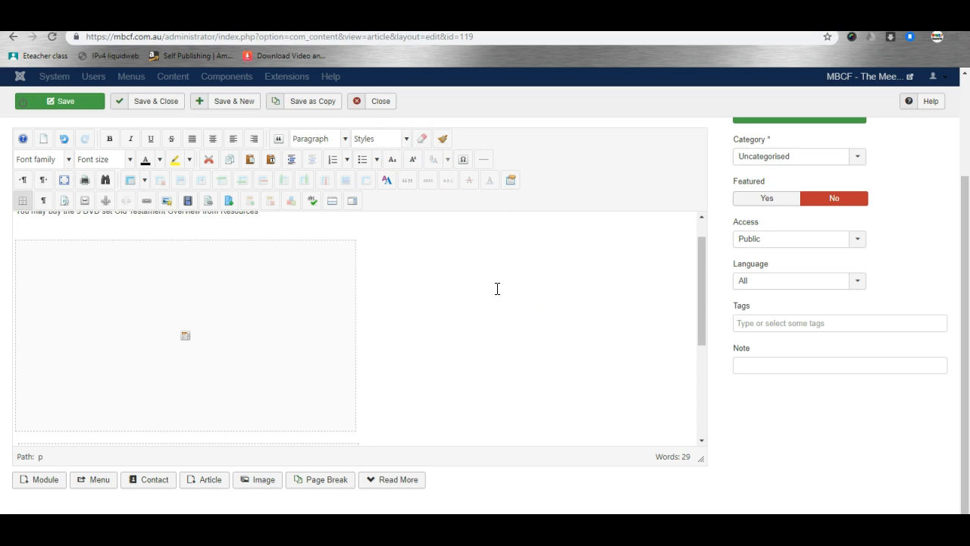